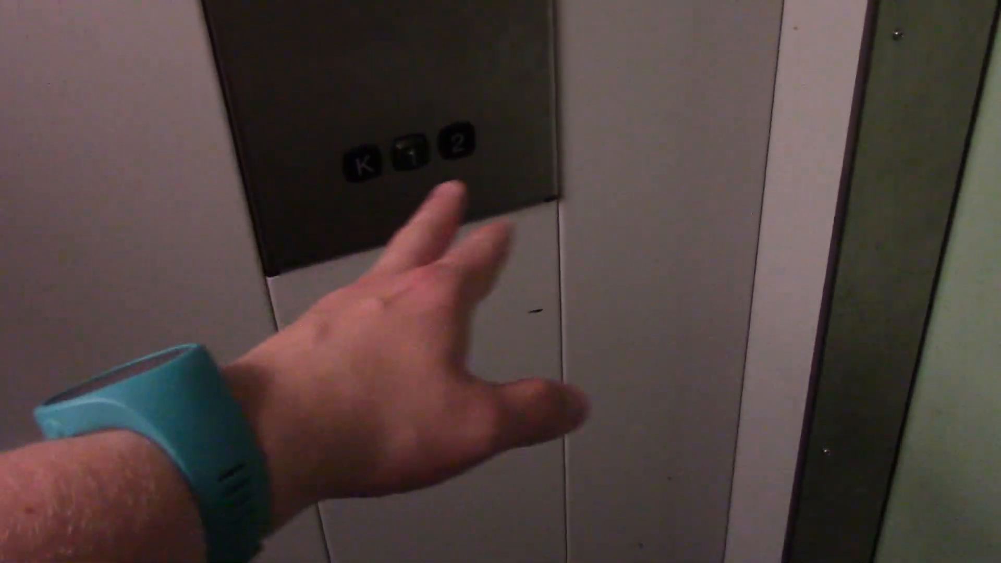
left_click(454, 146)
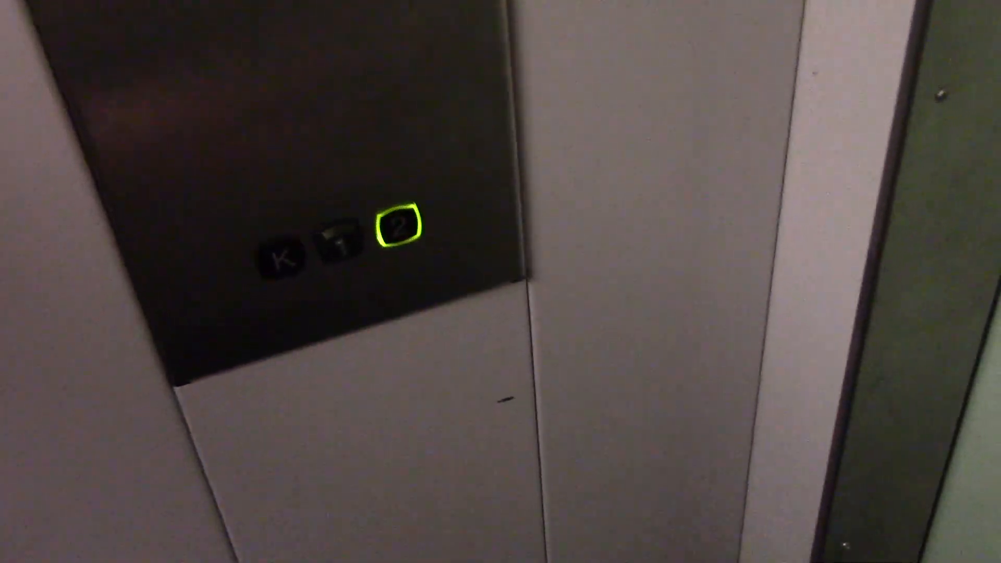